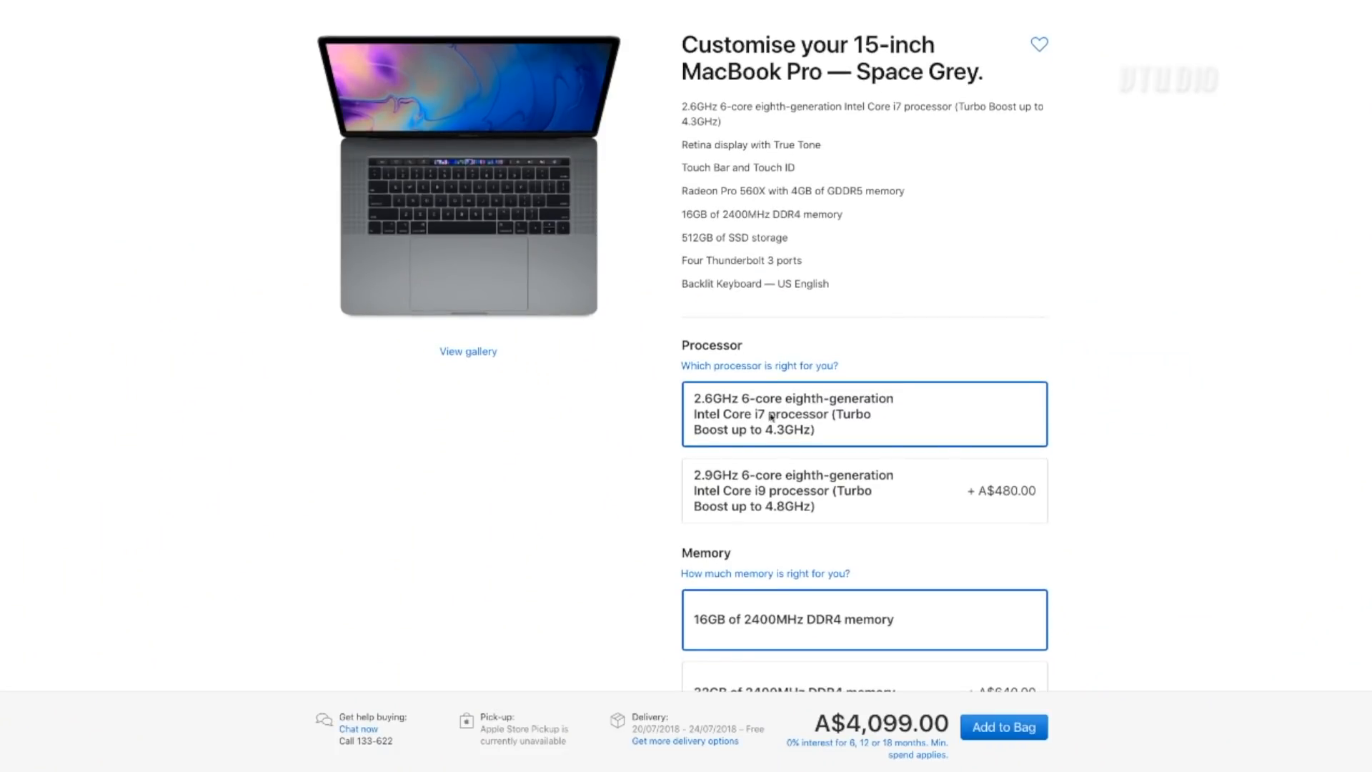
mouse_move(697, 492)
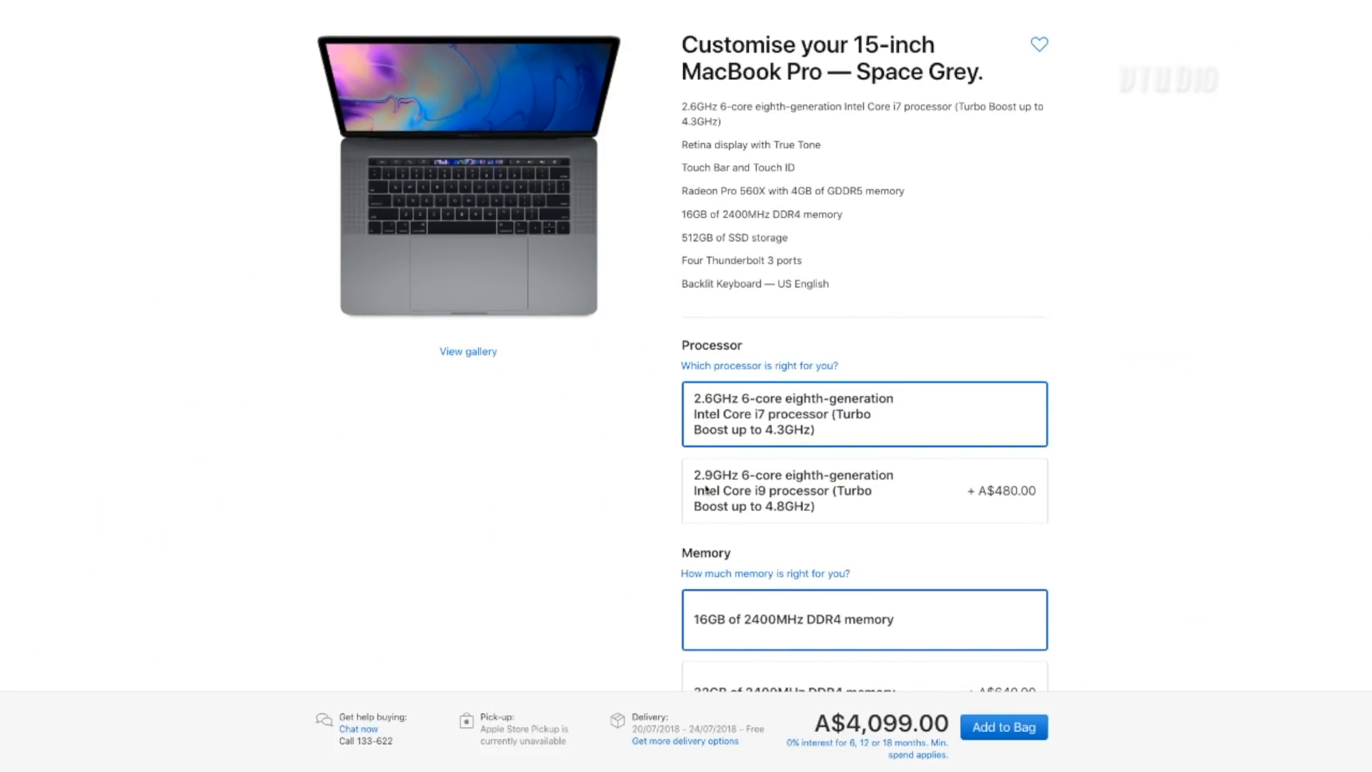
mouse_move(775, 477)
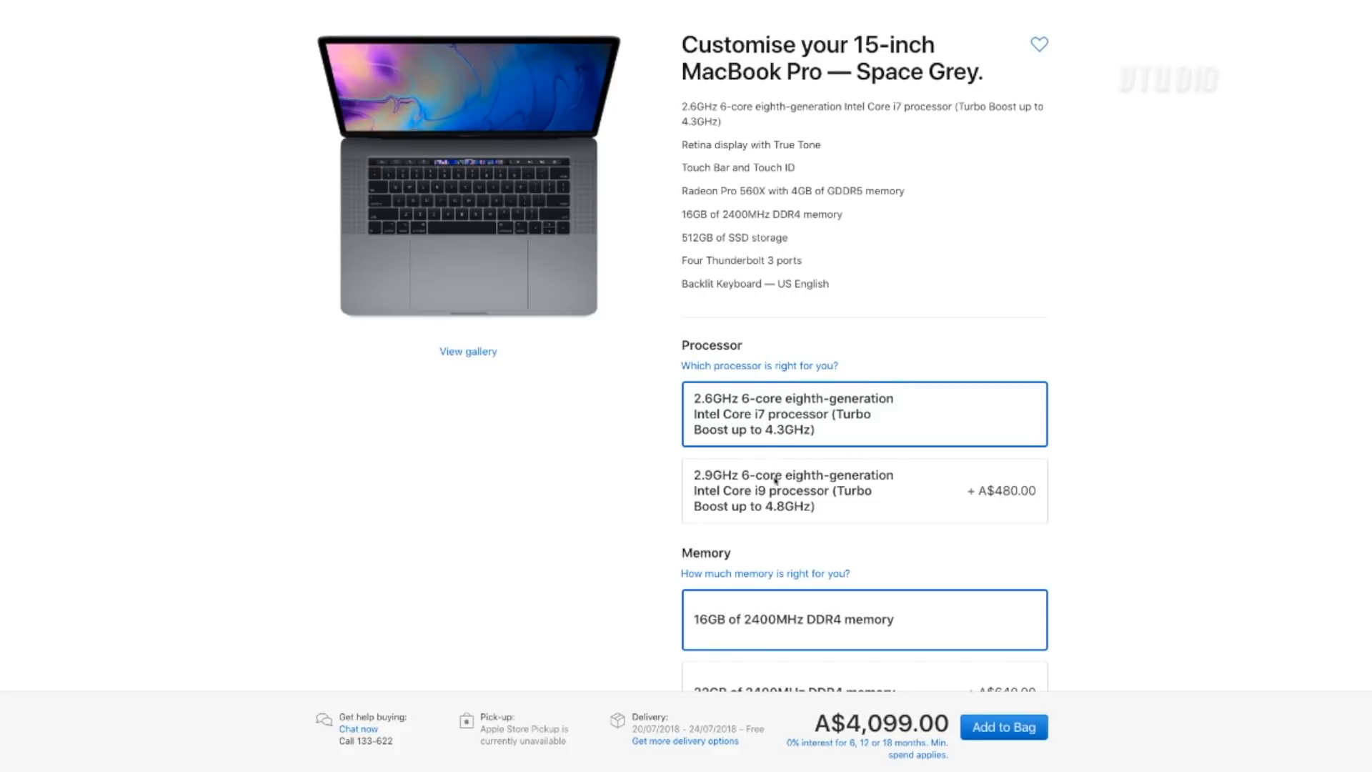
mouse_move(1089, 432)
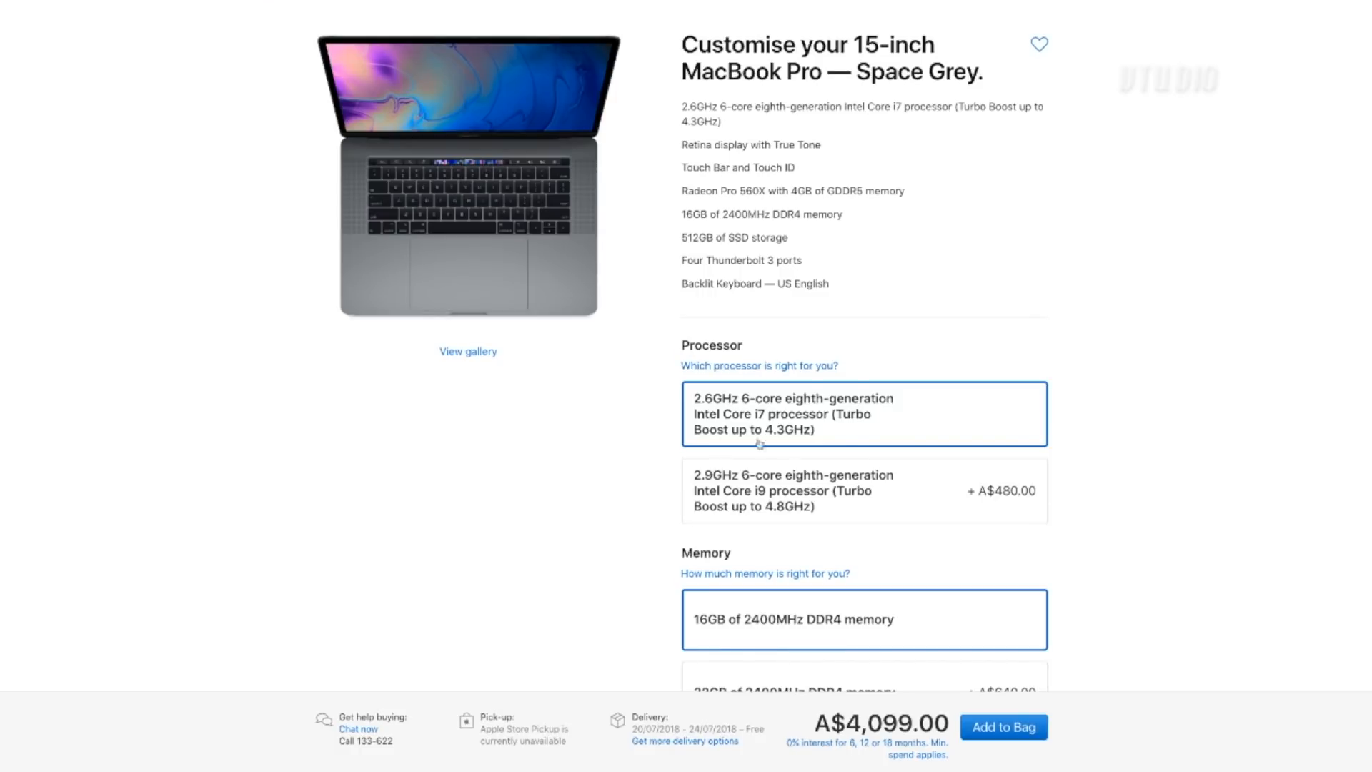
mouse_move(1170, 522)
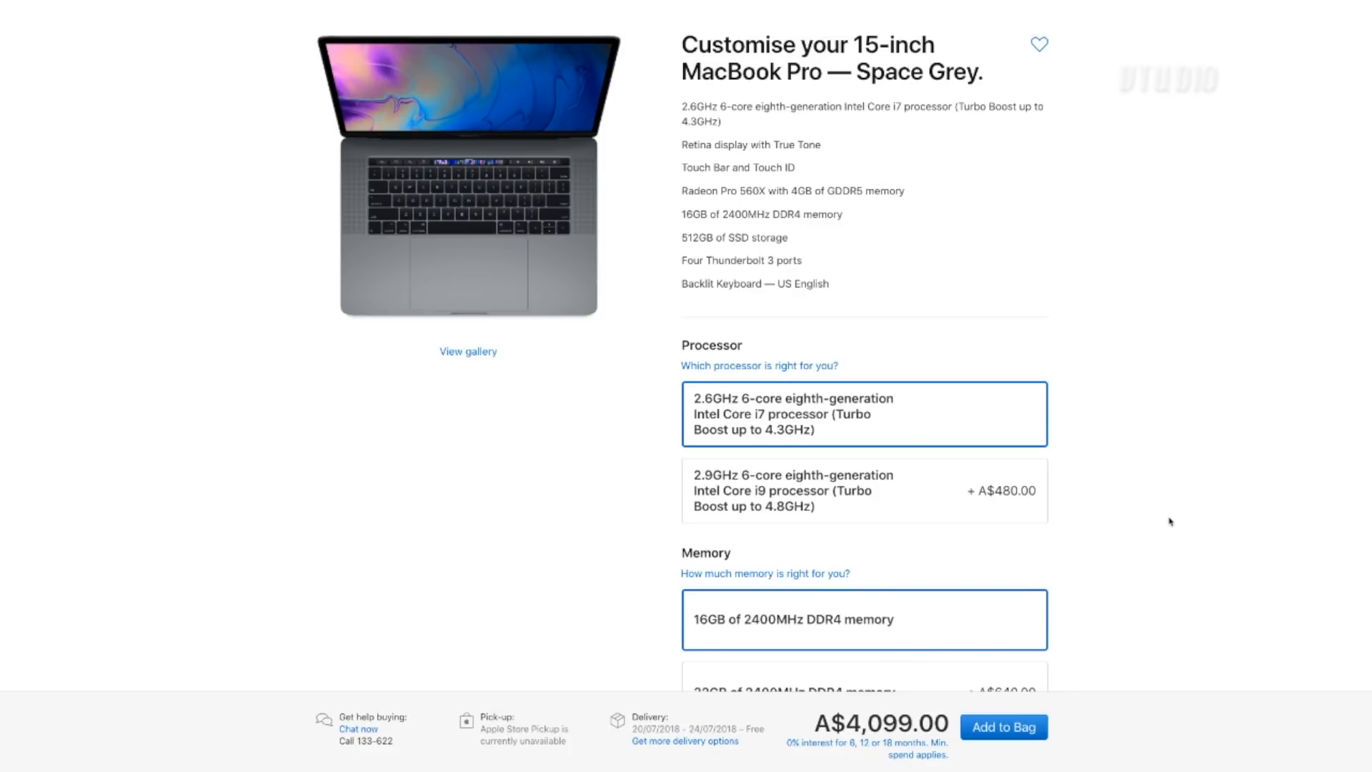
mouse_move(902, 489)
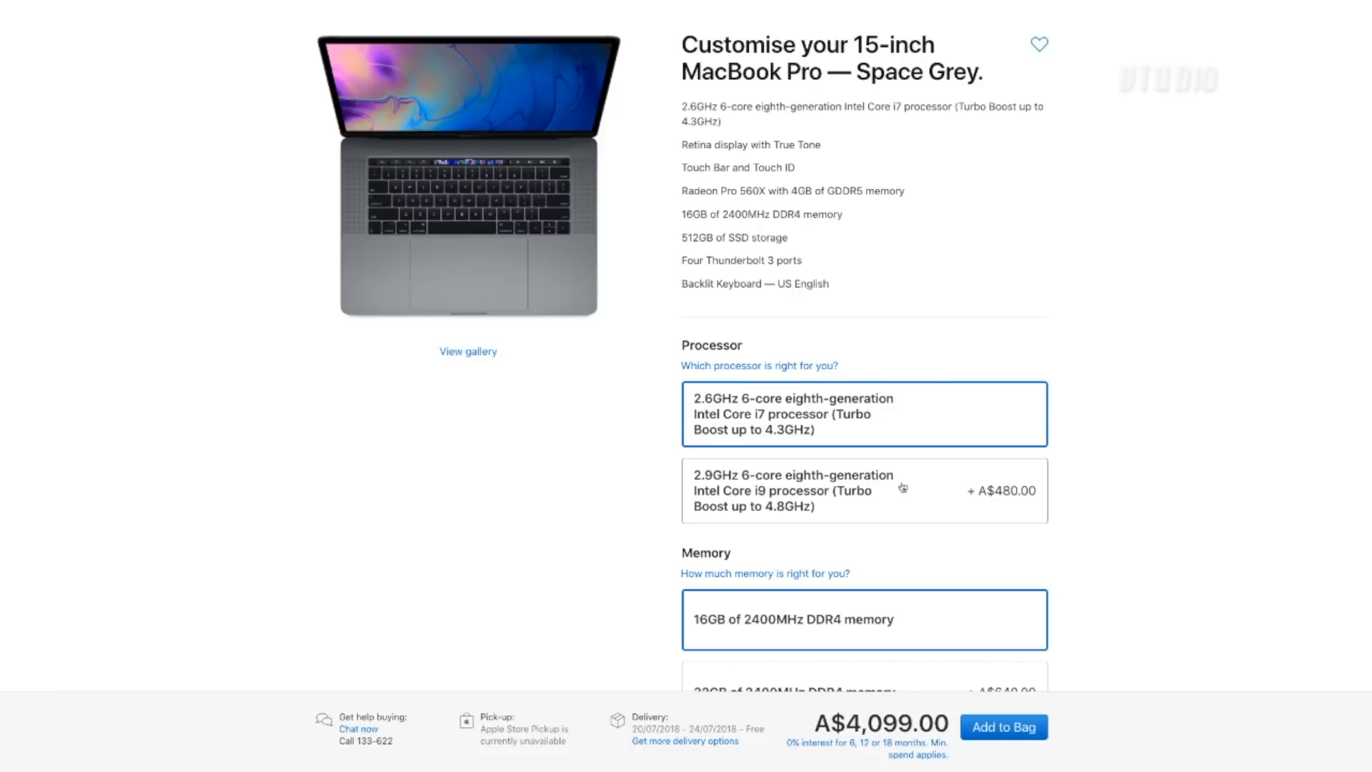
Select the 2.9GHz 6-core Intel Core i9 processor, bringing the price to A$4,579.00.
left_click(902, 489)
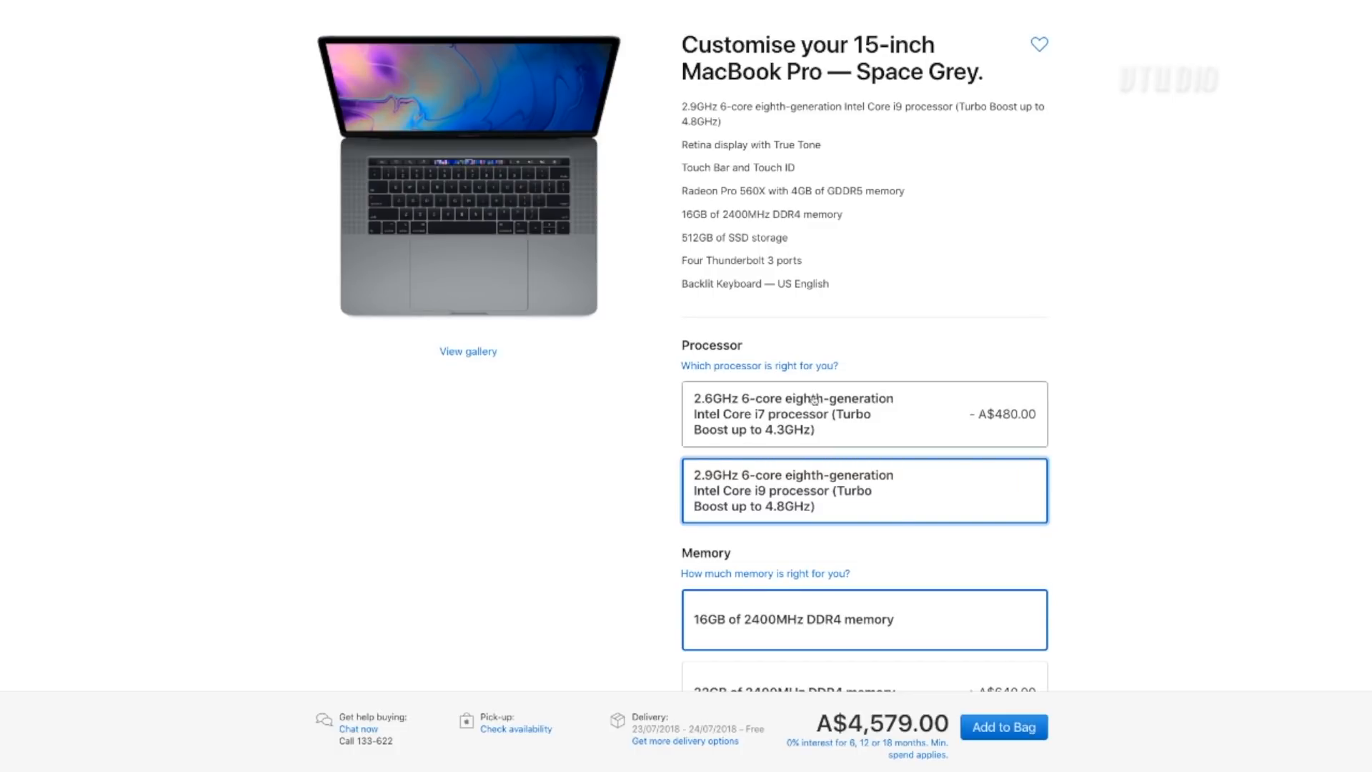
mouse_move(1137, 500)
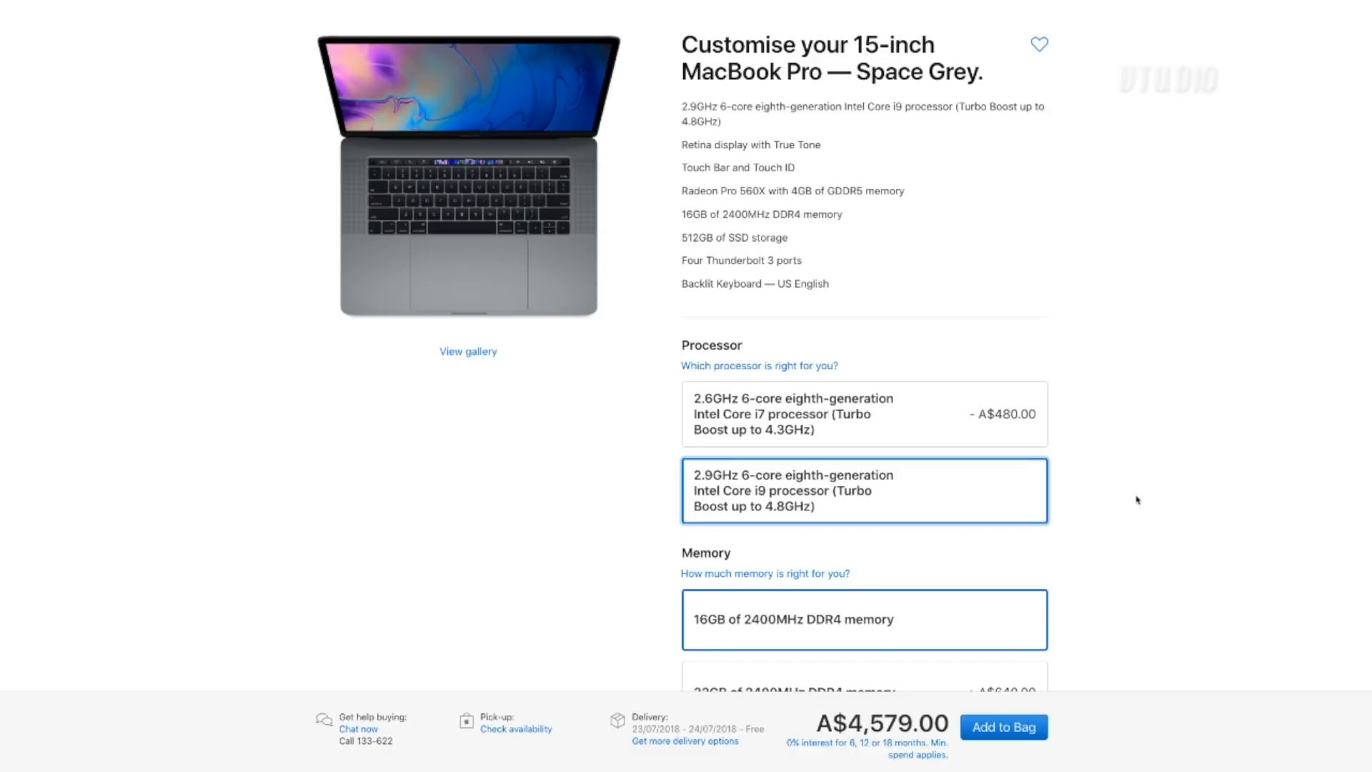
mouse_move(1078, 446)
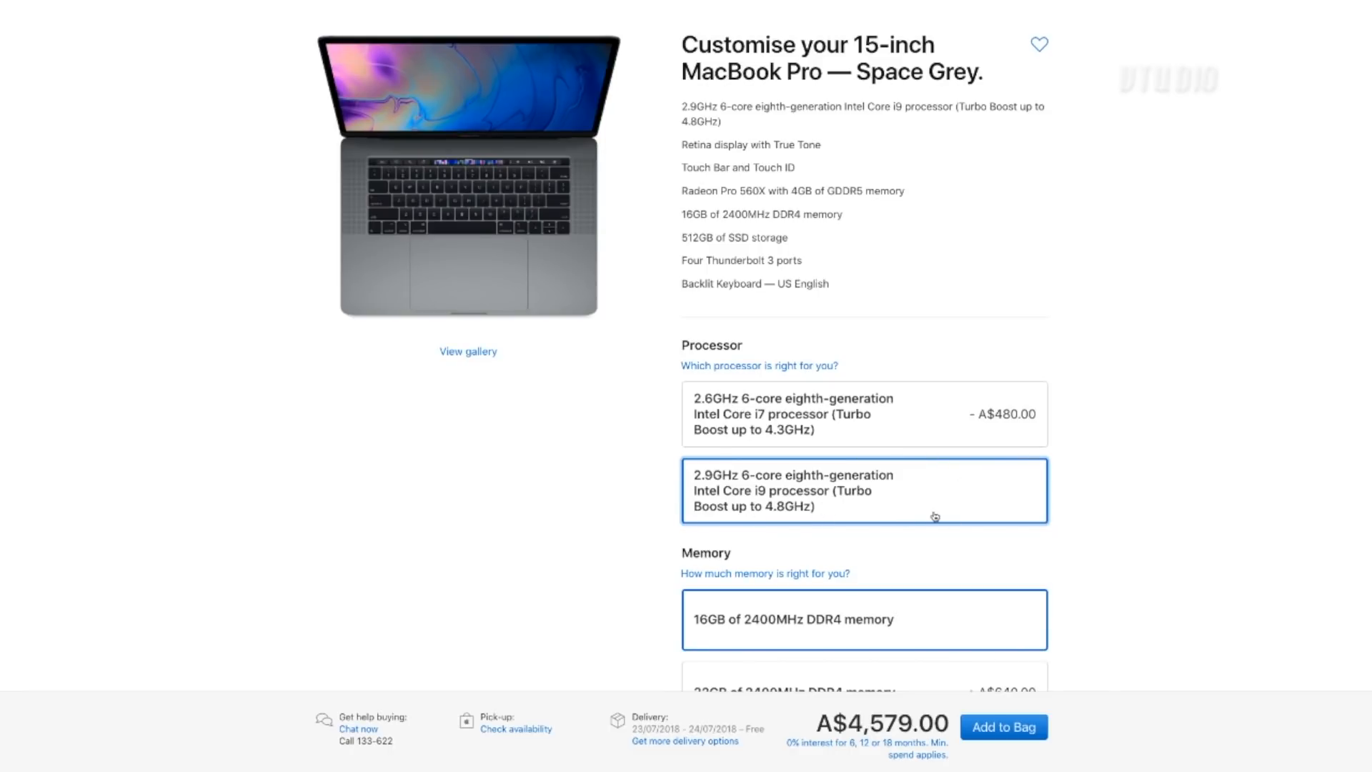
mouse_move(802, 492)
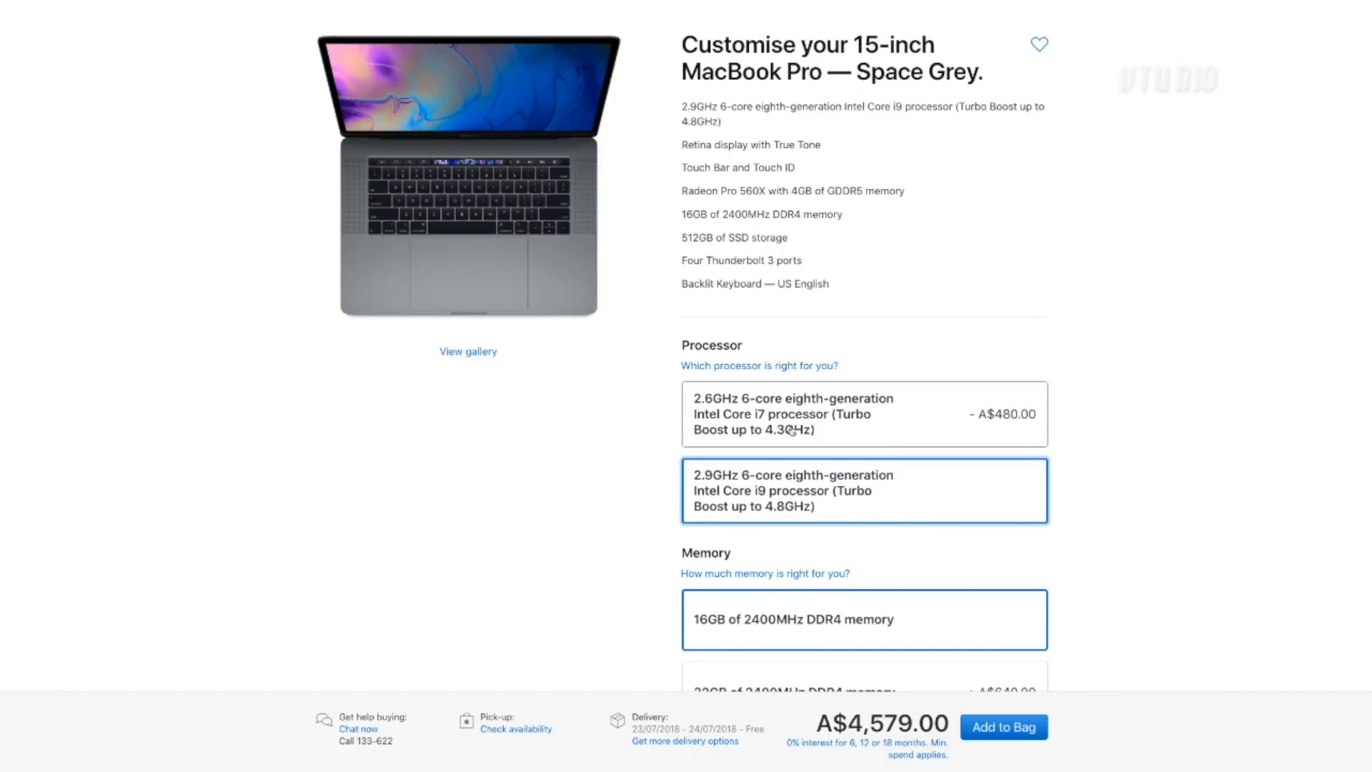
mouse_move(752, 420)
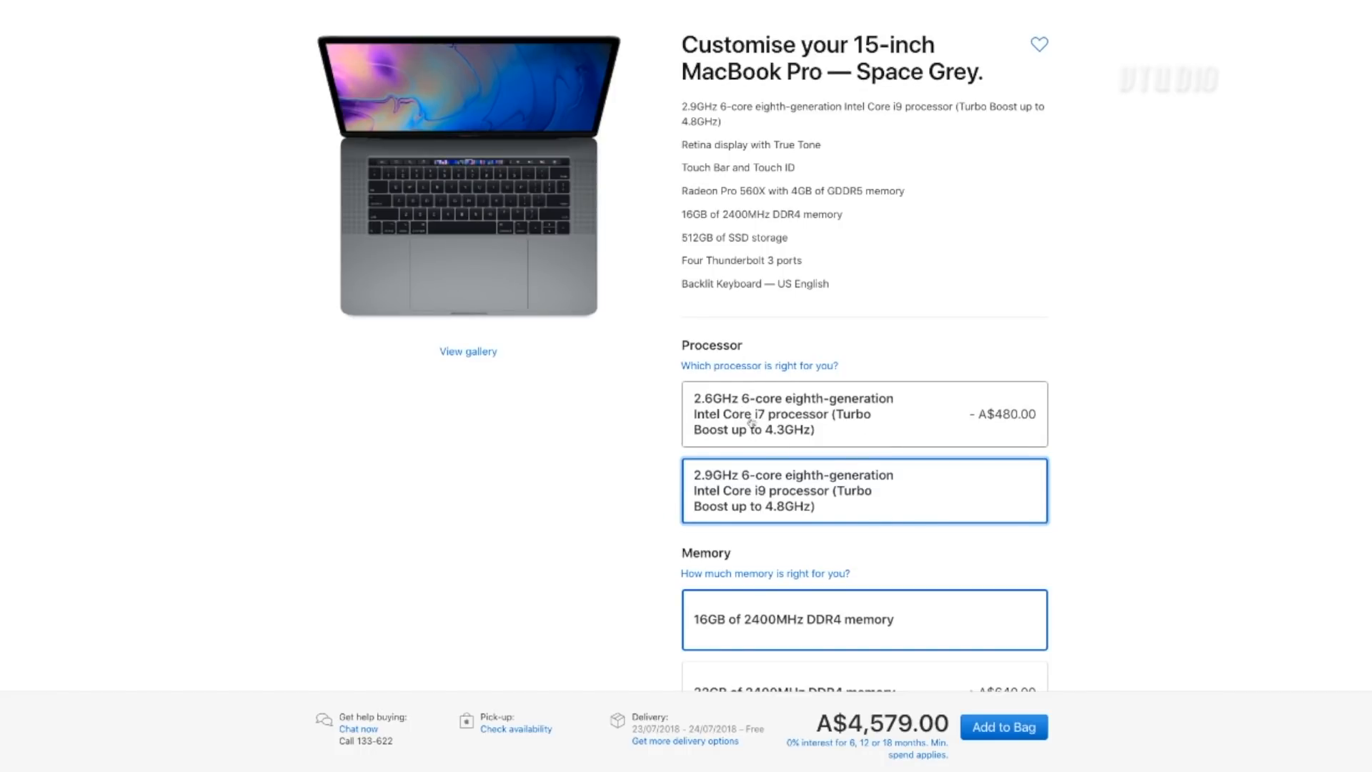
mouse_move(706, 417)
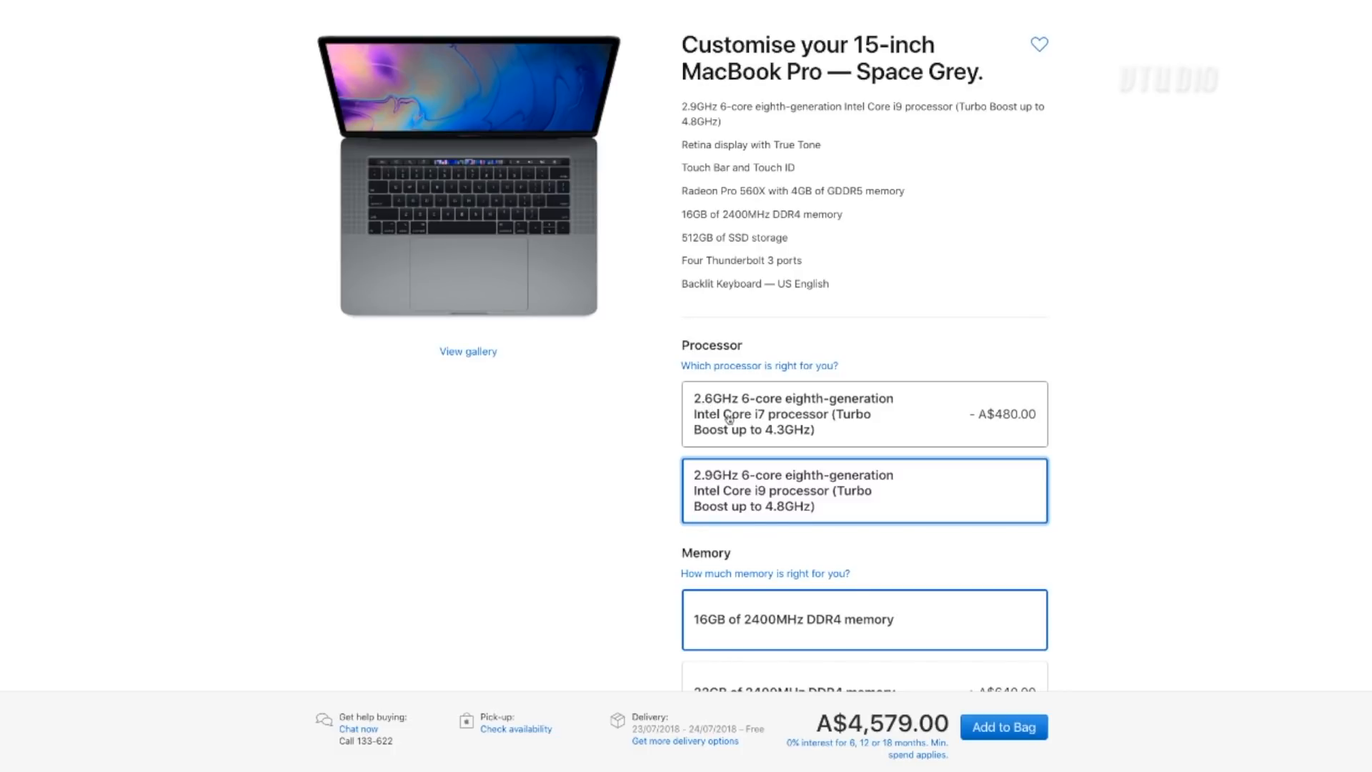
mouse_move(800, 411)
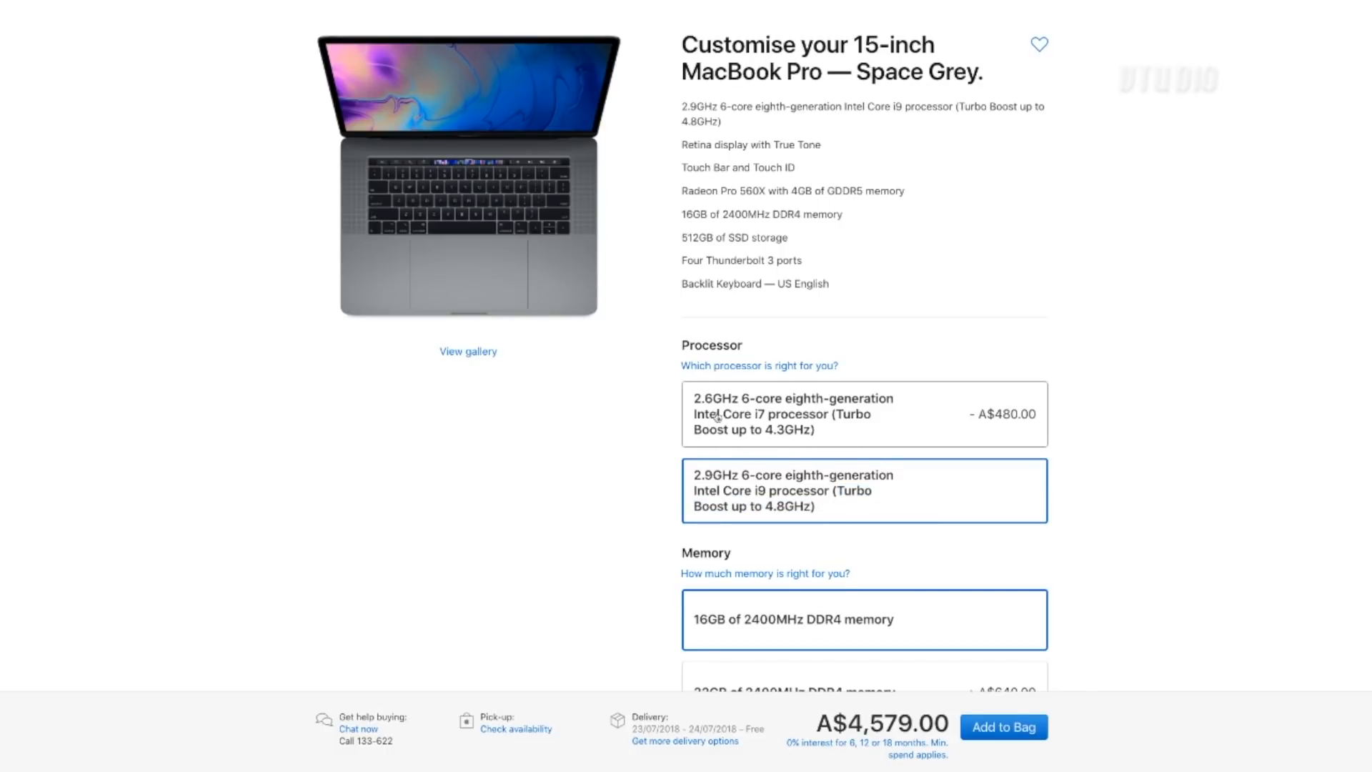
mouse_move(1150, 501)
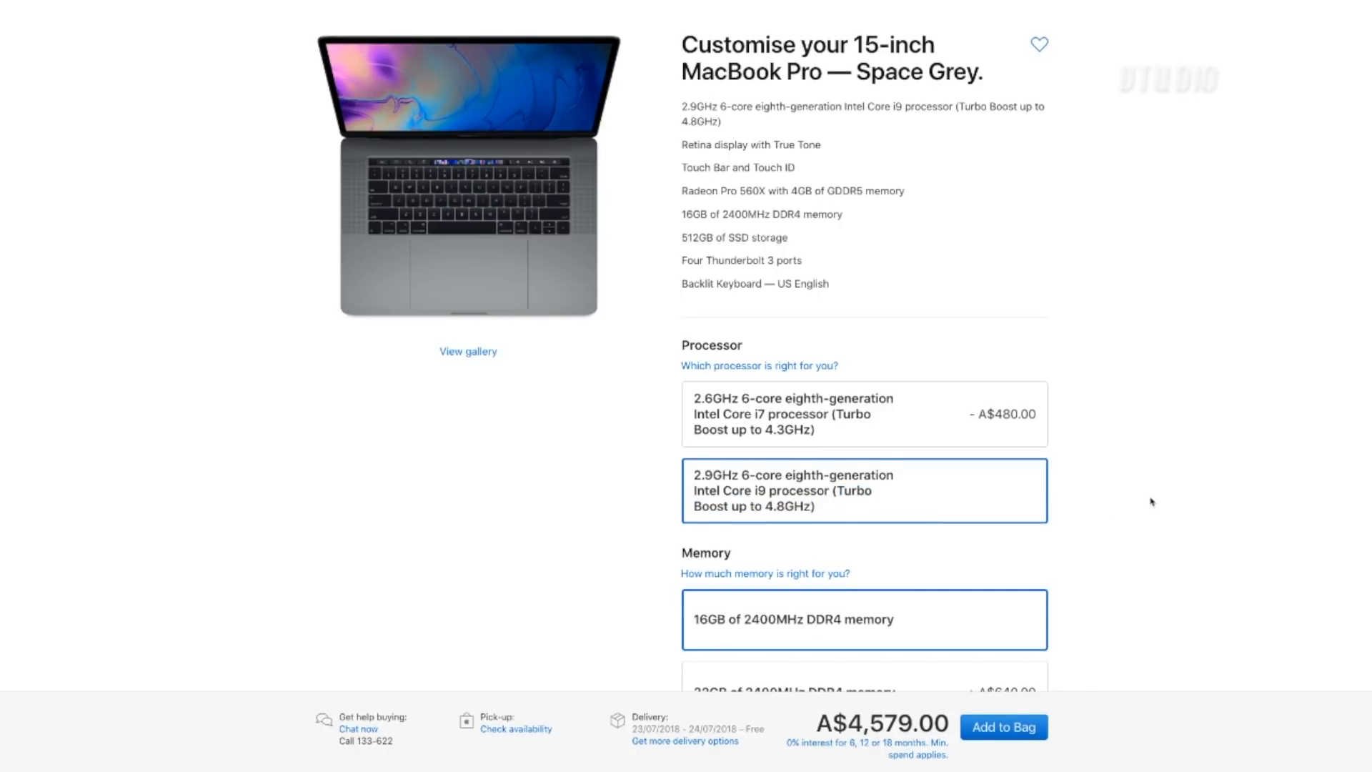
Select 32GB memory and 2TB SSD storage, raising the total to A$7,139.00.
scroll("down", 3)
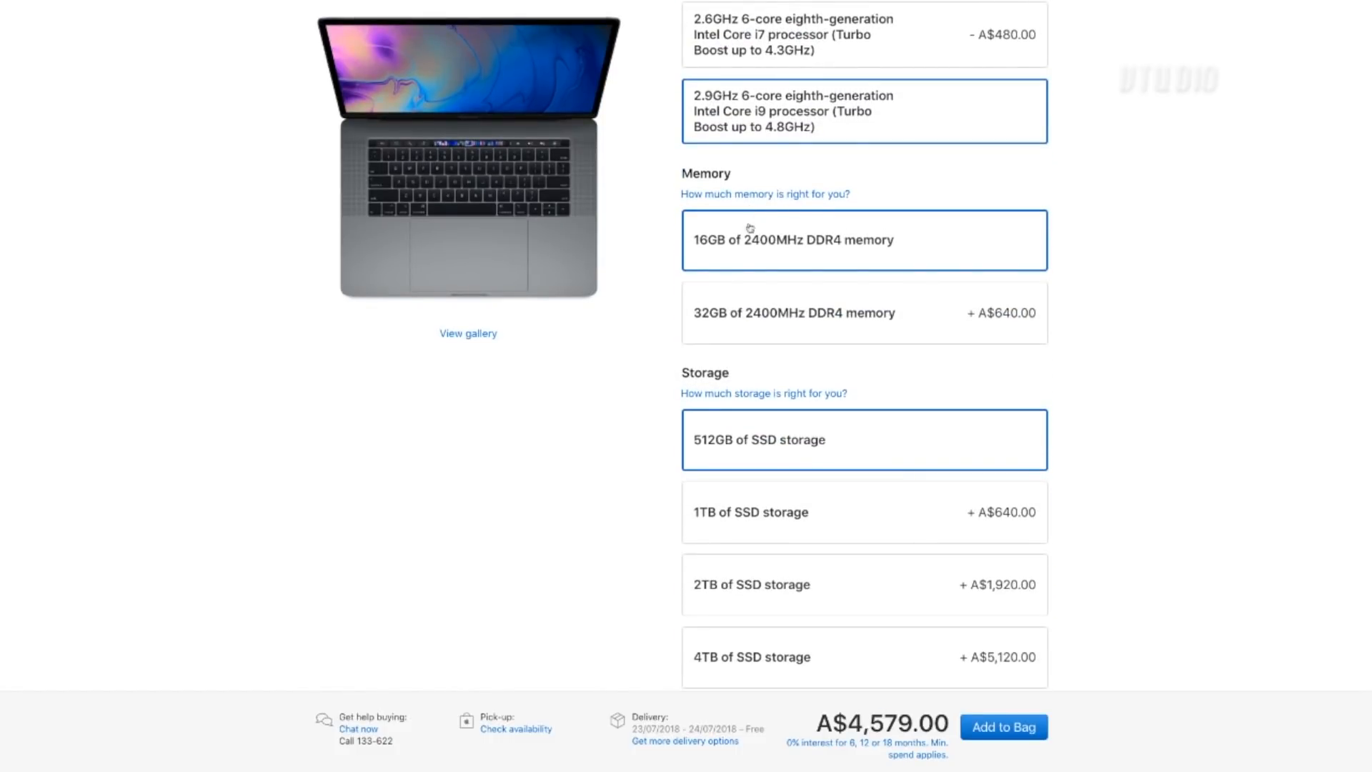
mouse_move(1004, 328)
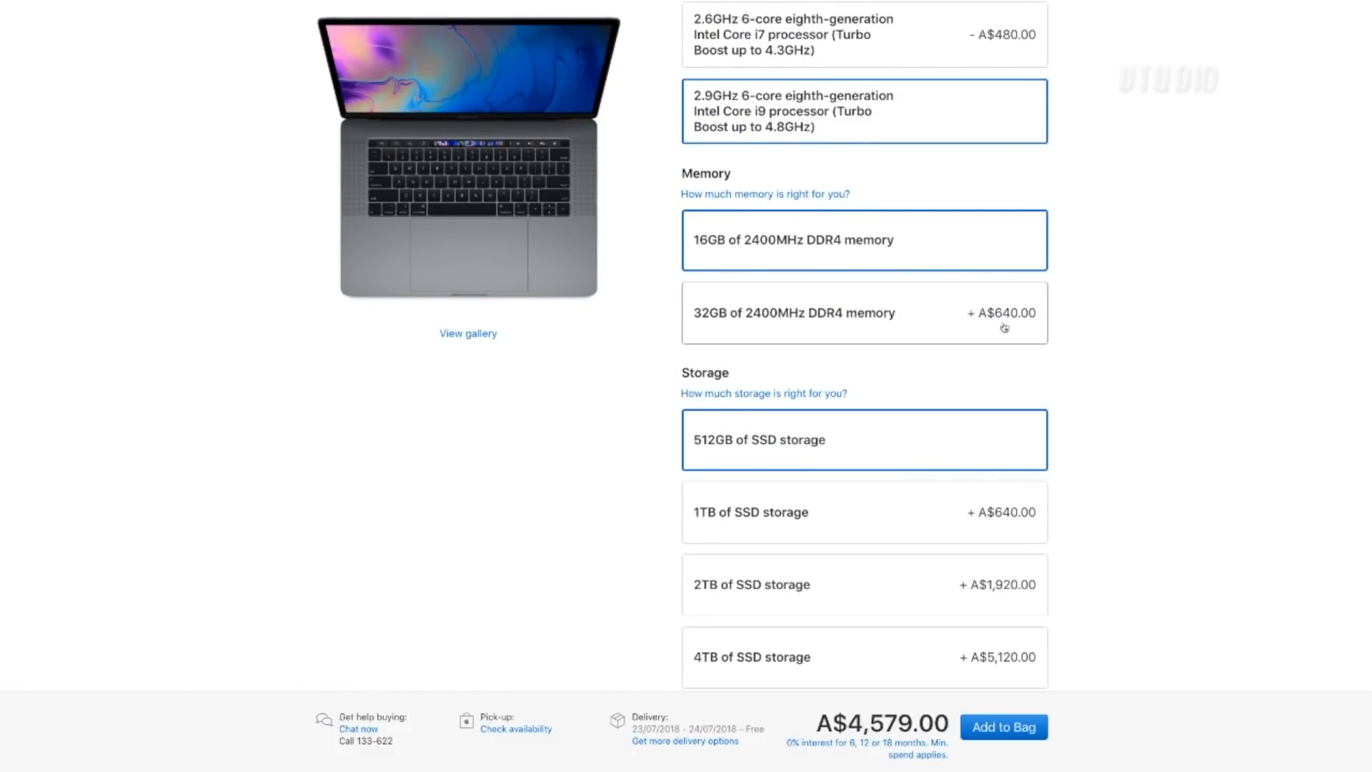
left_click(863, 313)
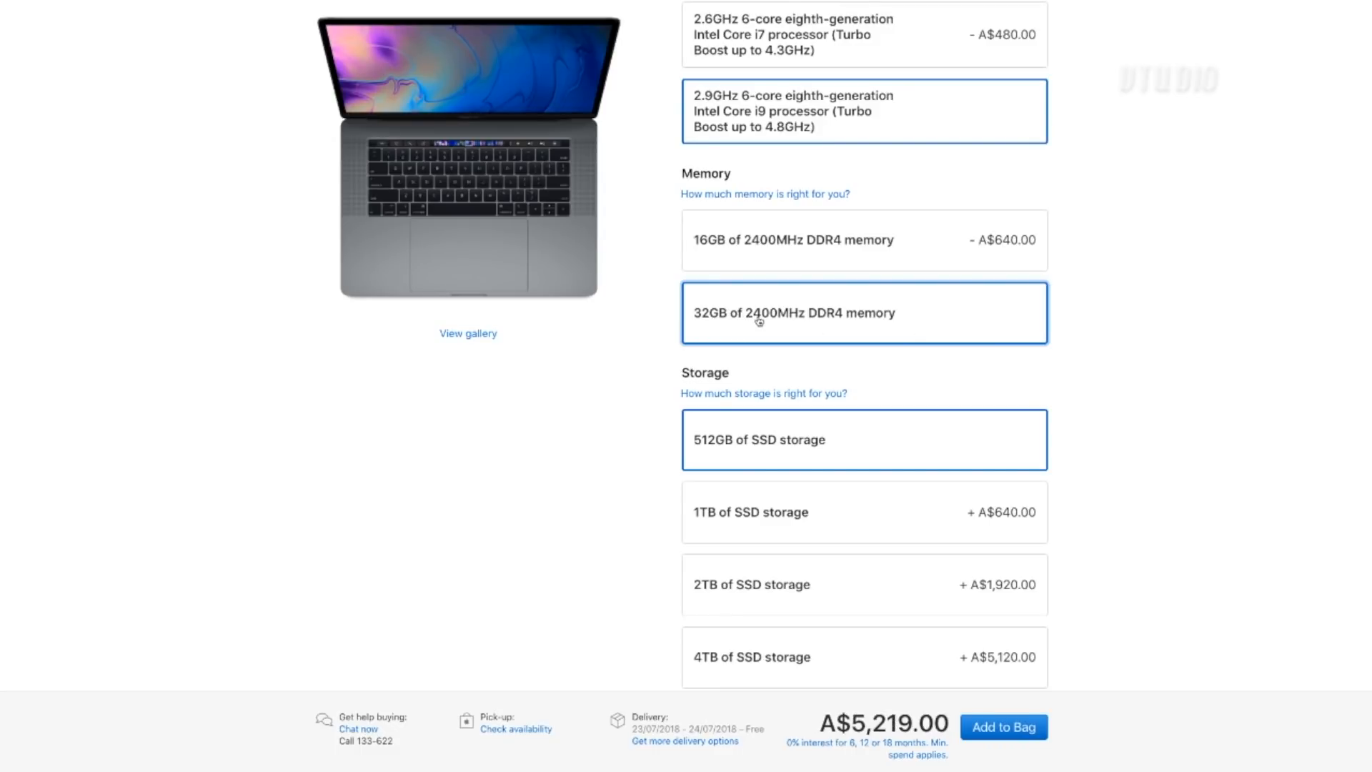
mouse_move(841, 340)
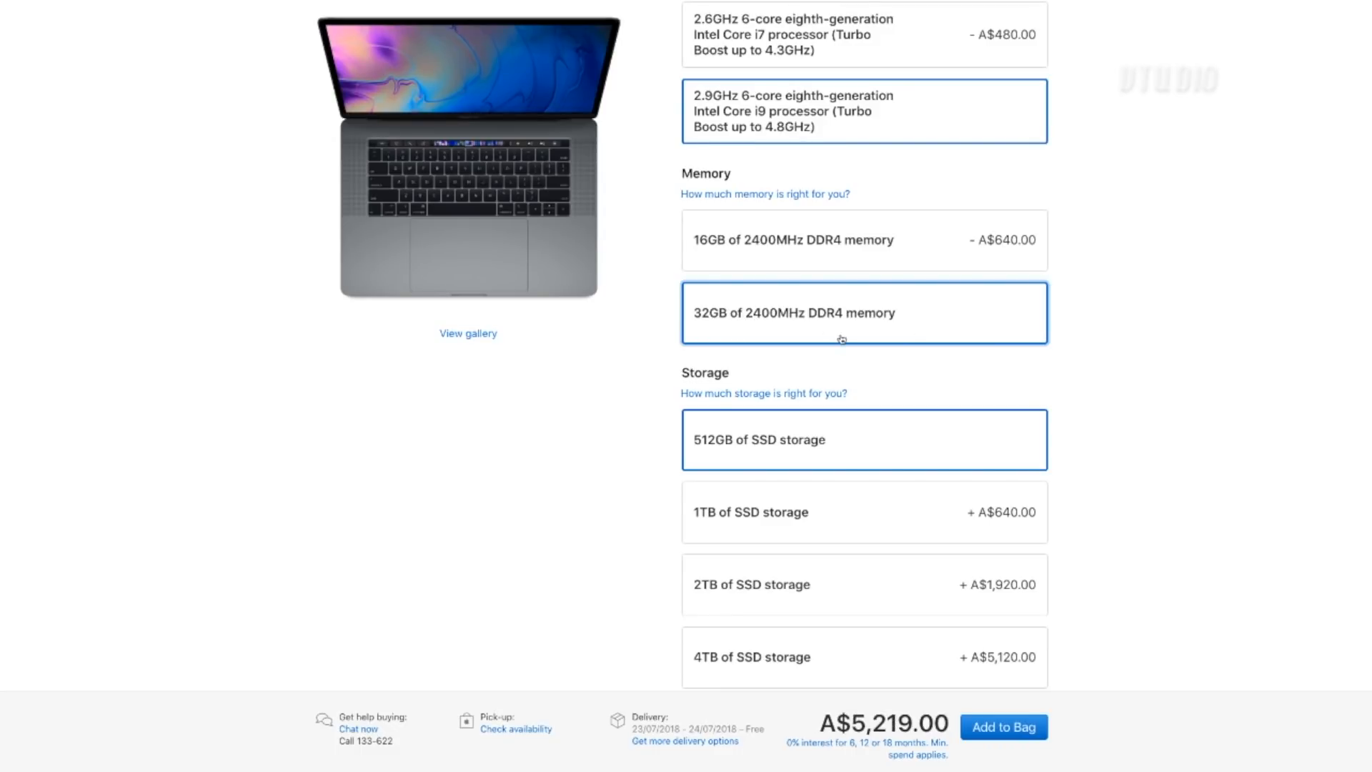
mouse_move(1141, 466)
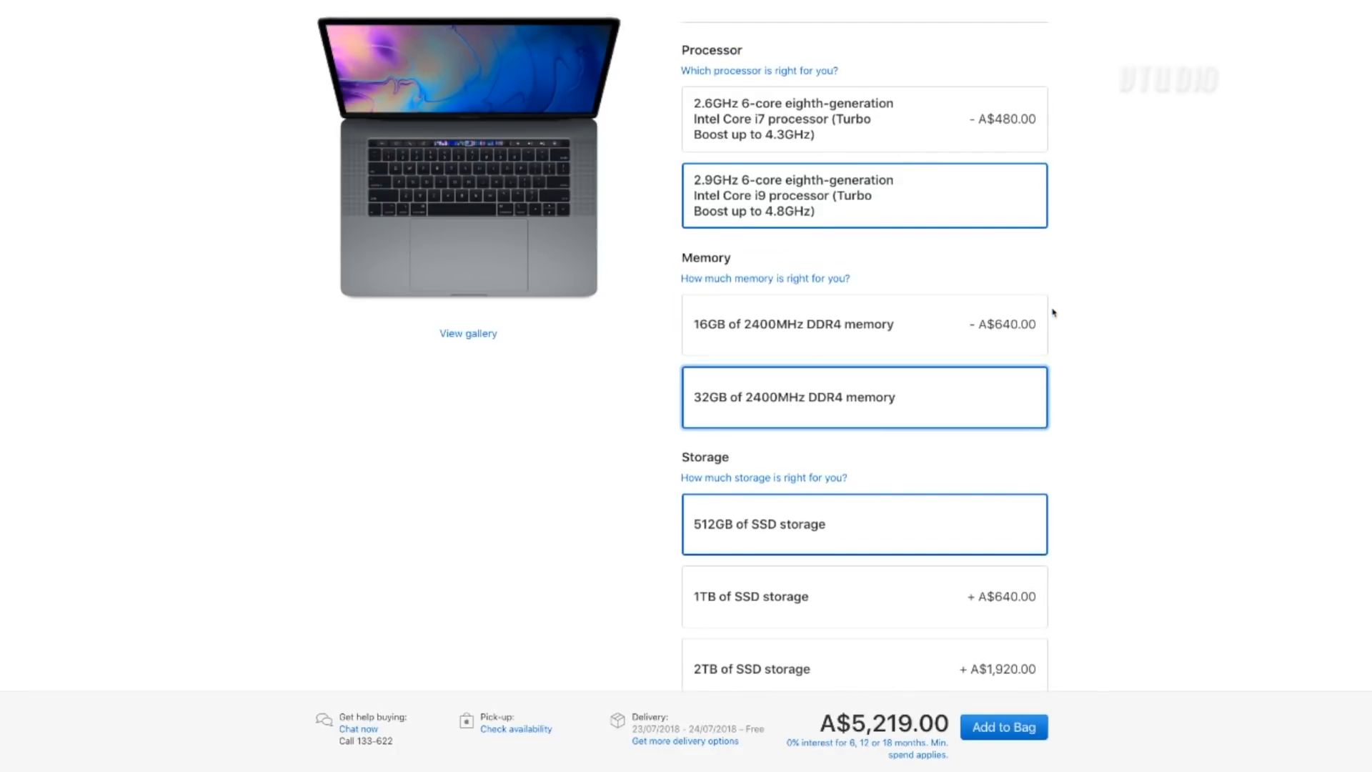
mouse_move(879, 400)
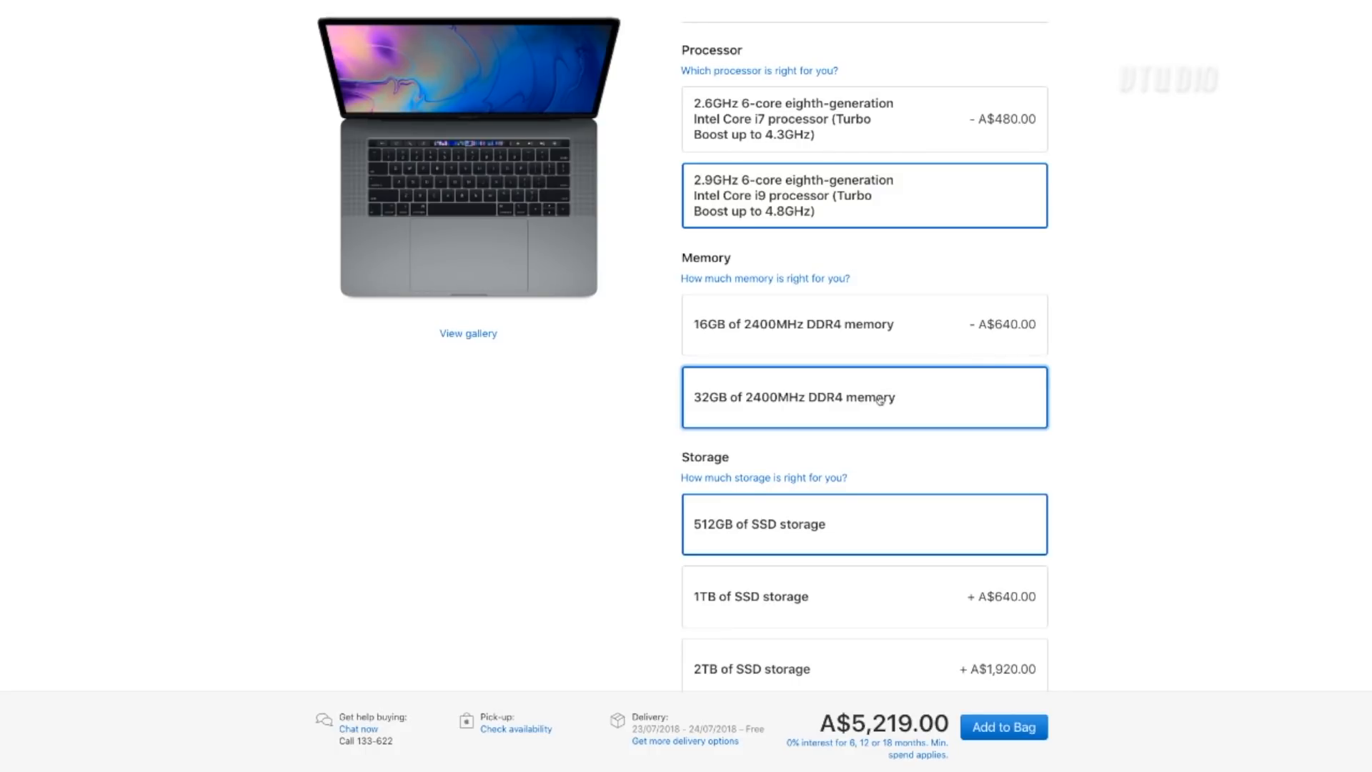
mouse_move(1098, 446)
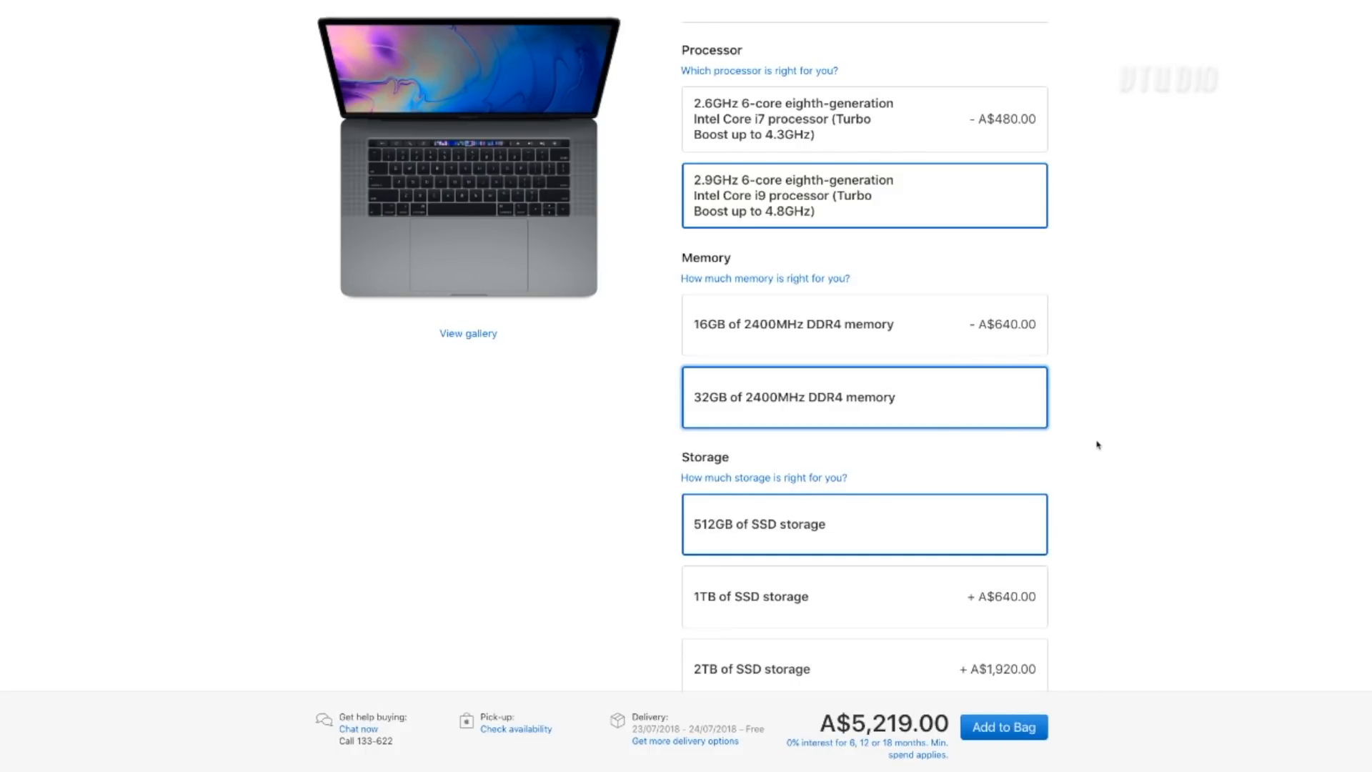
mouse_move(747, 349)
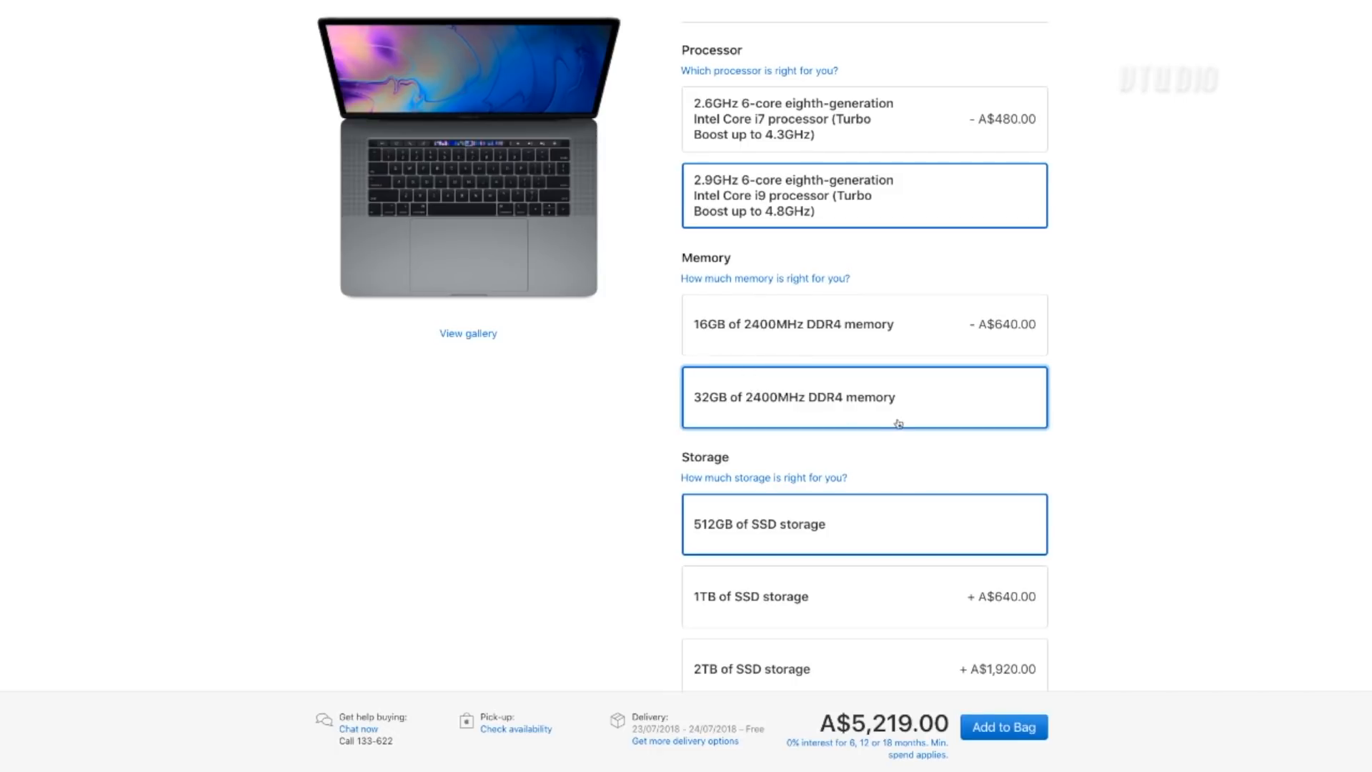
mouse_move(1115, 458)
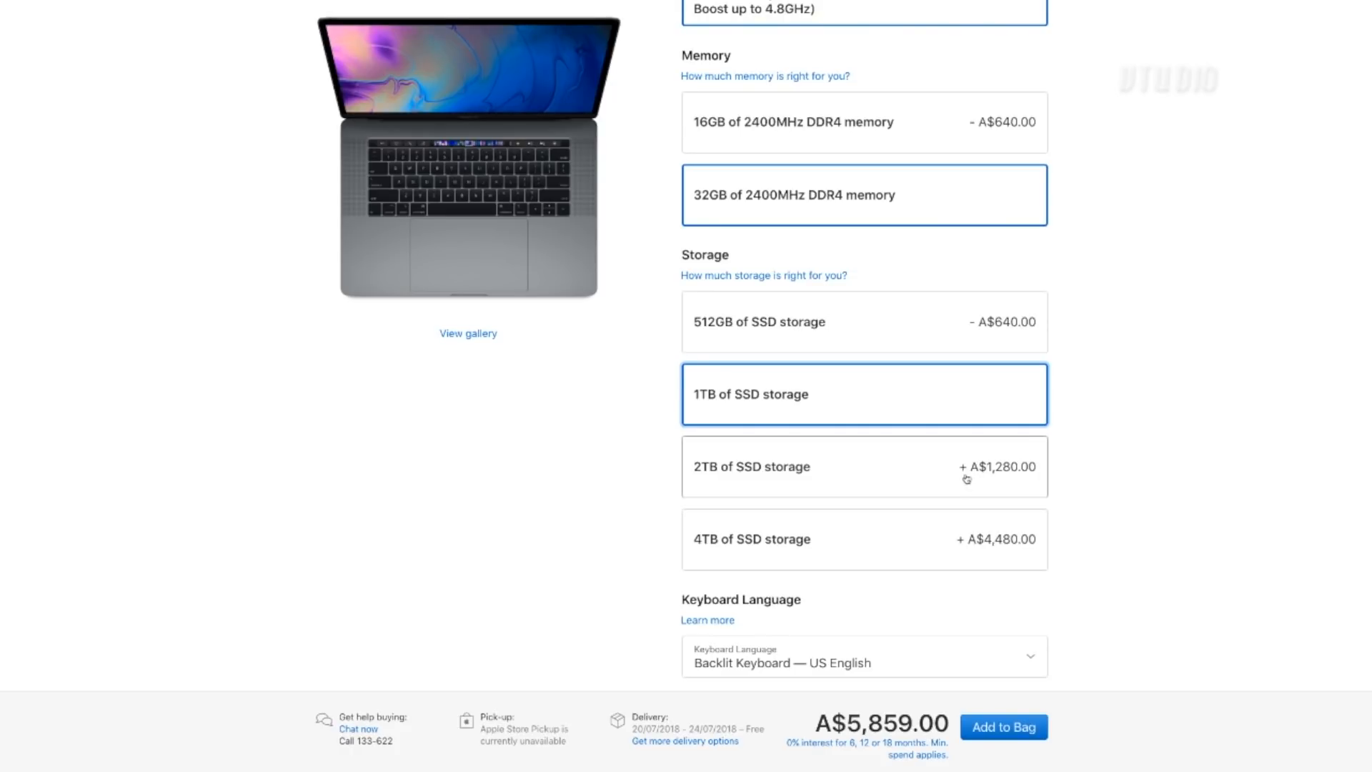
left_click(864, 466)
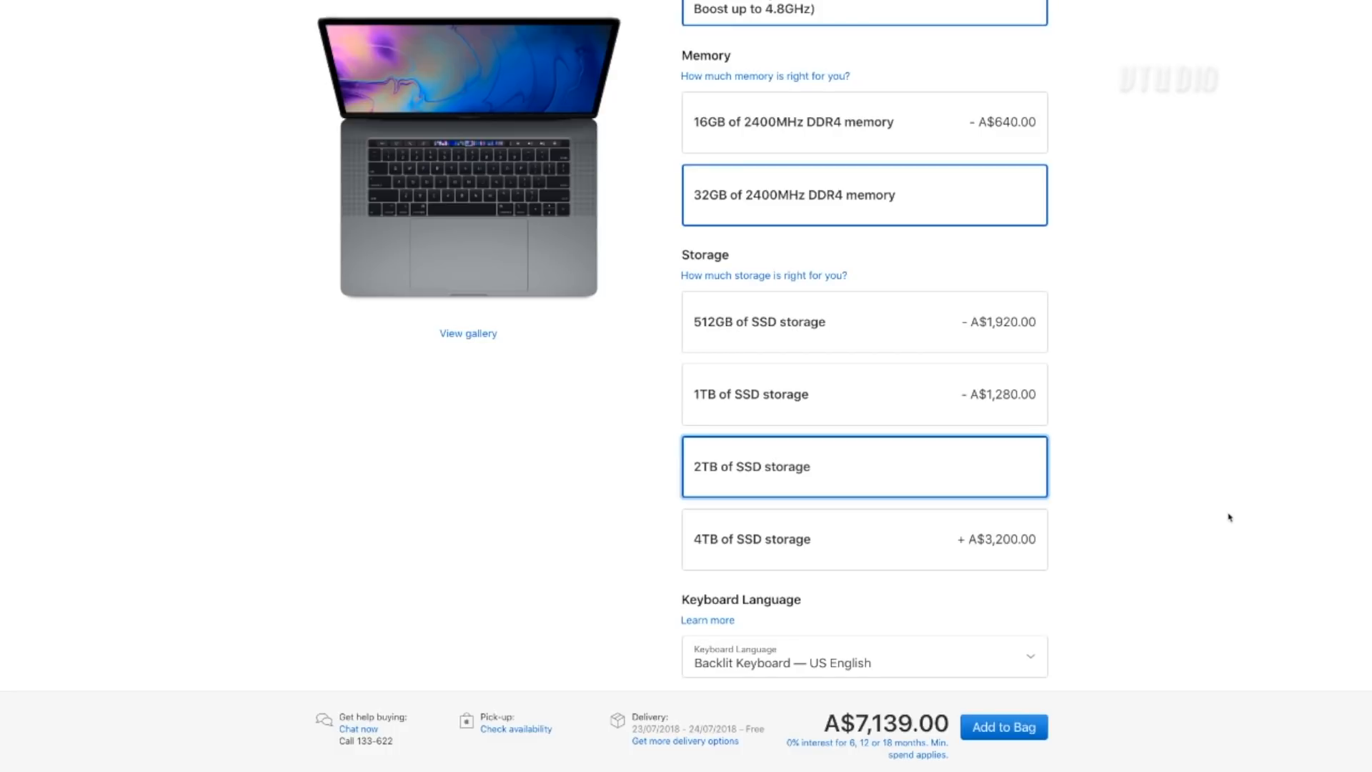